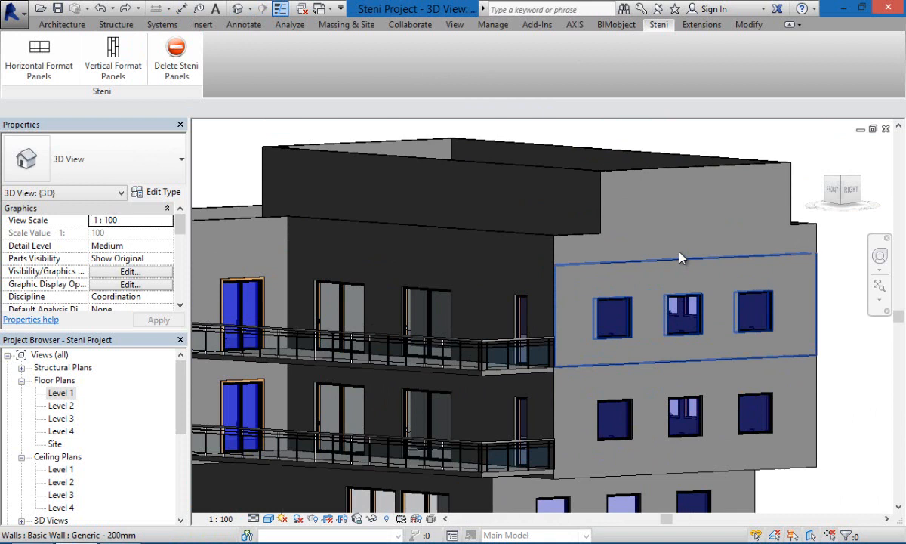
Select the wall to clad and bring up the Steni Horizontal Format settings (1200 × 600 panels).
left_click(40, 57)
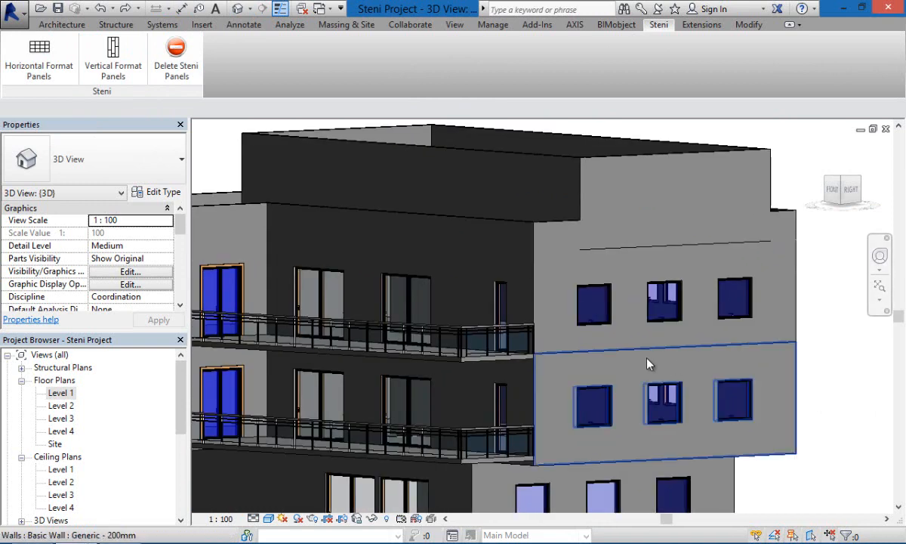
mouse_move(39, 58)
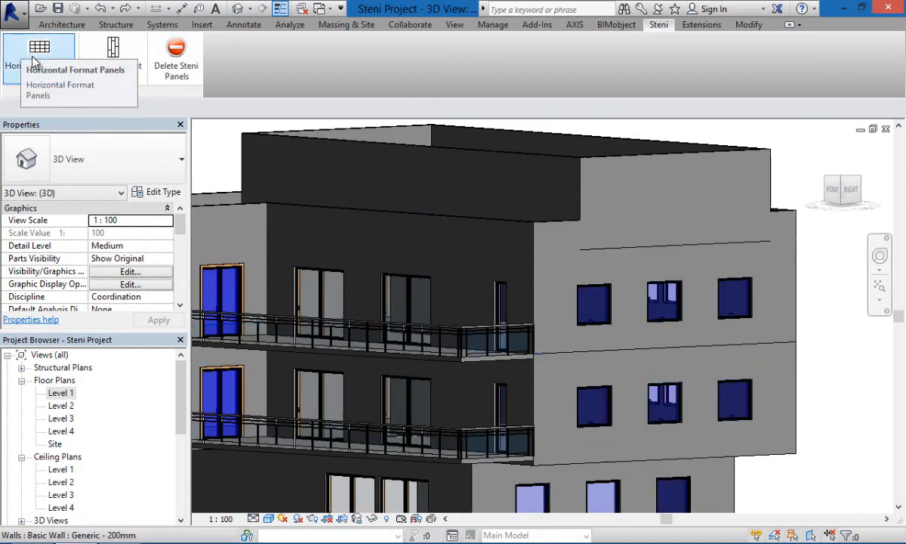
left_click(562, 446)
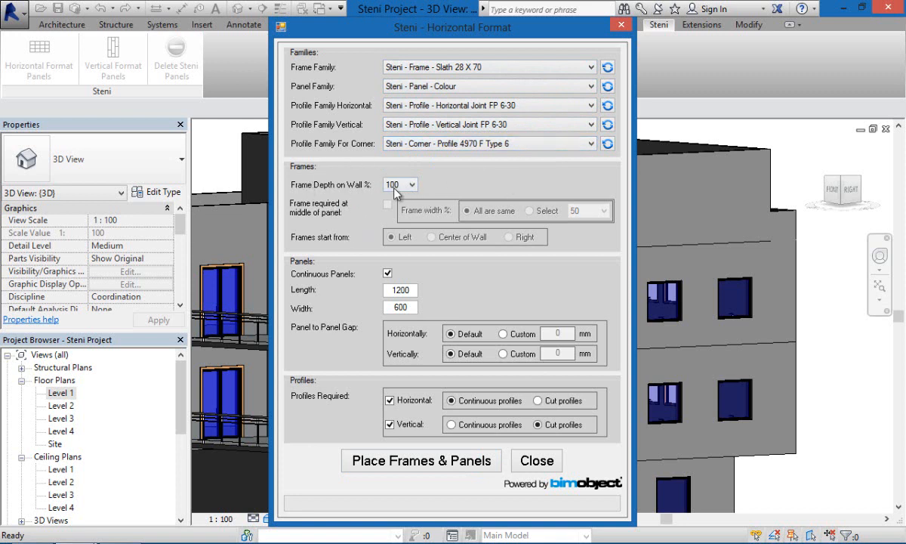
Place the Steni frames and 1200 × 600 panels as a horizontal grid on the selected wall.
left_click(386, 205)
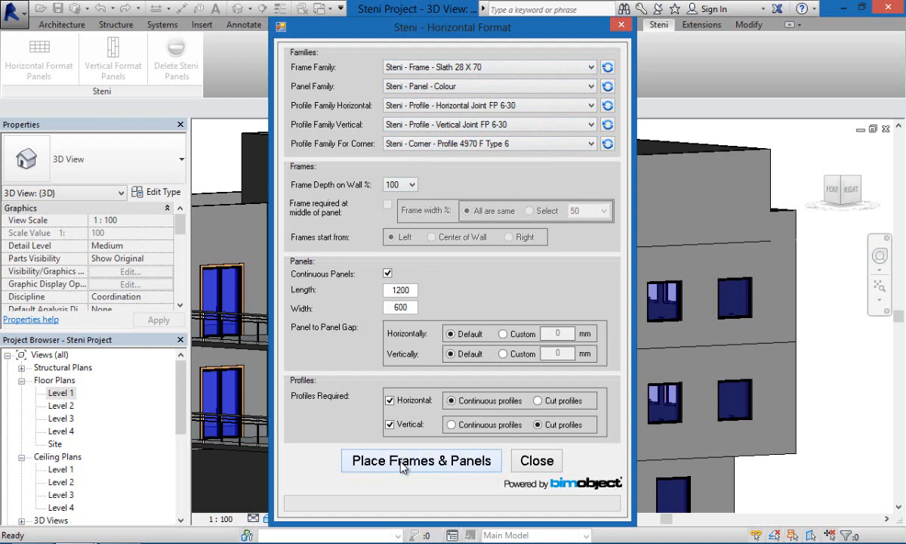
left_click(420, 459)
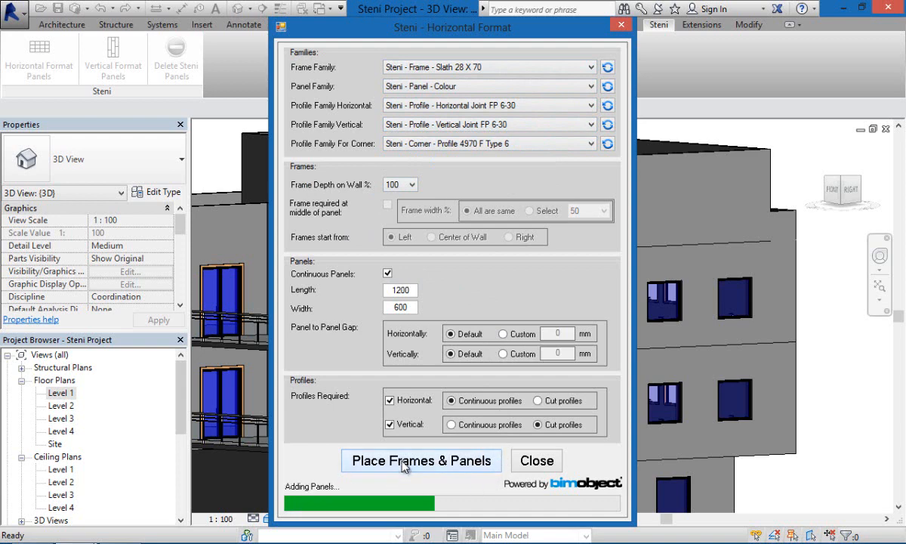
left_click(419, 459)
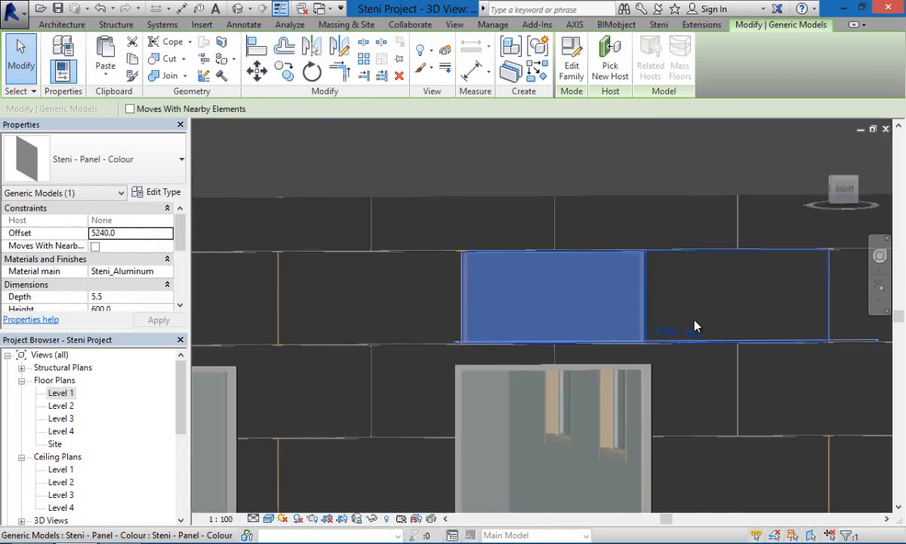
Inspect the corner profile on the cladding, then rerun Horizontal Format Panels to add profiles.
left_click_drag(694, 326, 678, 311)
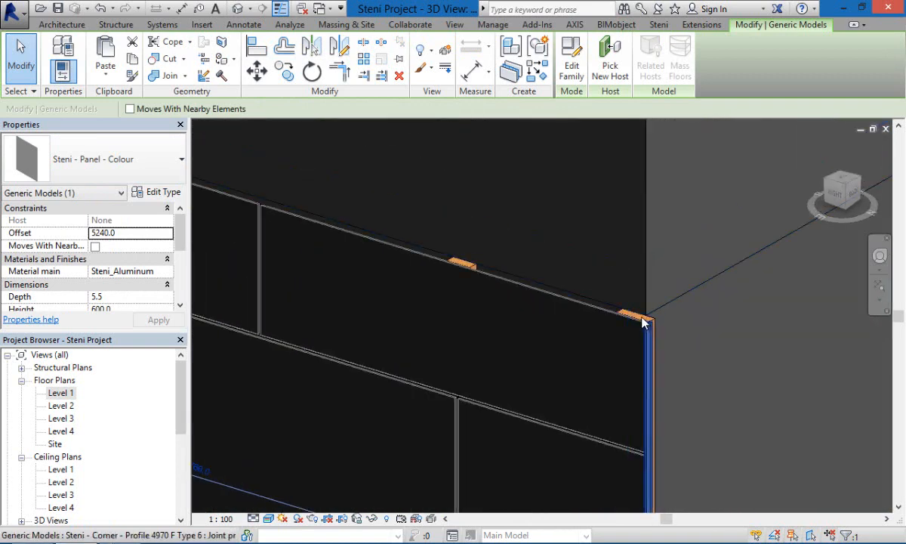
mouse_move(652, 325)
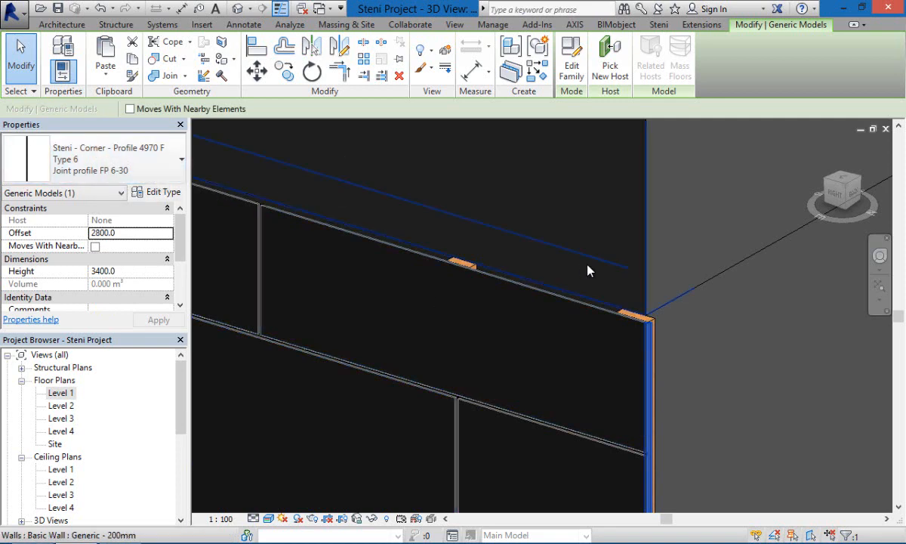
left_click(658, 24)
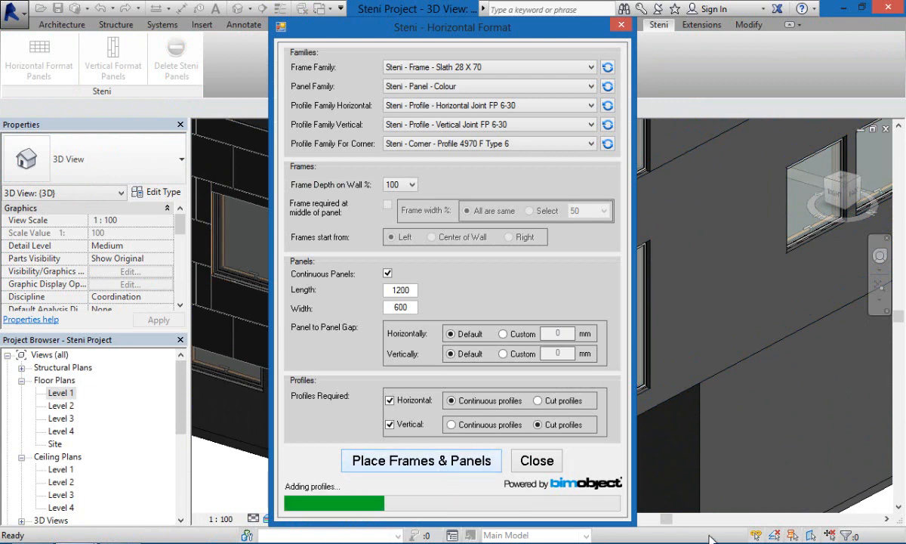
Finish the profile placement and clad the upper wall with horizontal Steni frames and panels.
left_click(420, 459)
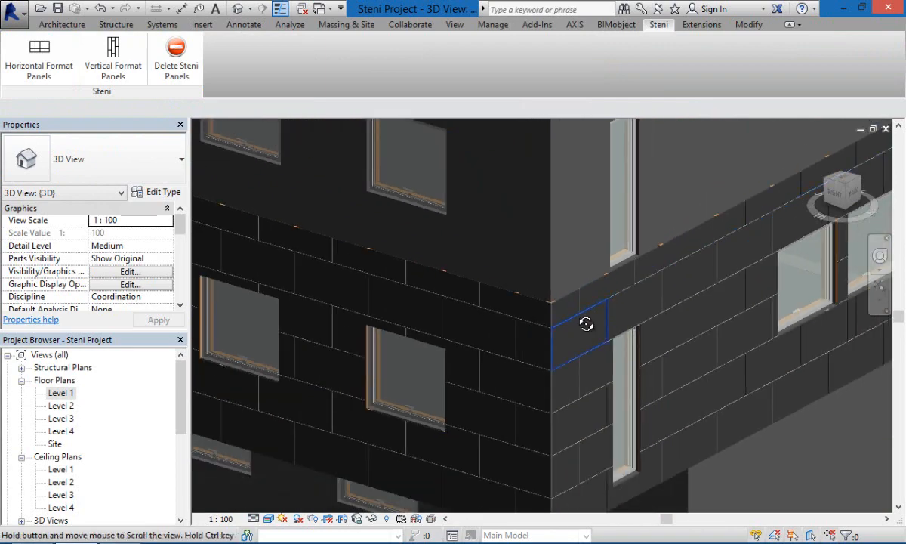
left_click_drag(586, 323, 757, 292)
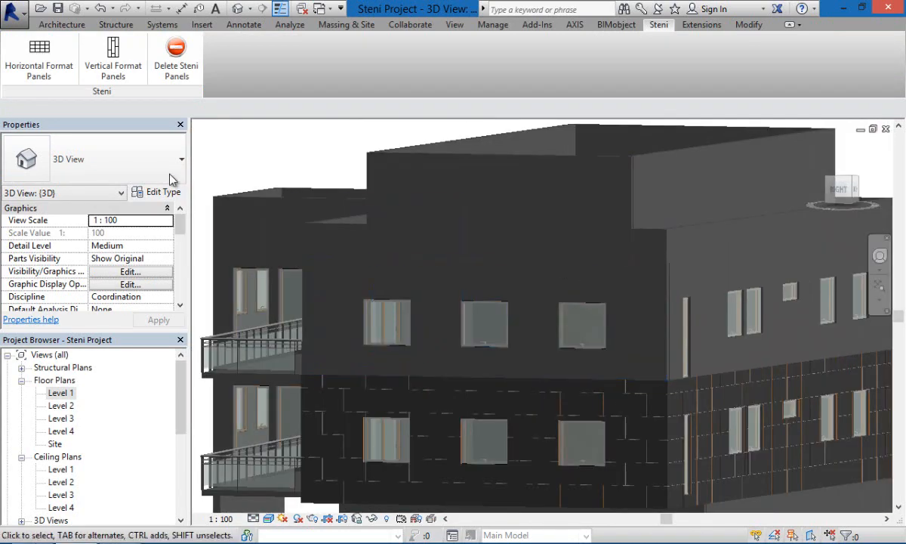
left_click(39, 57)
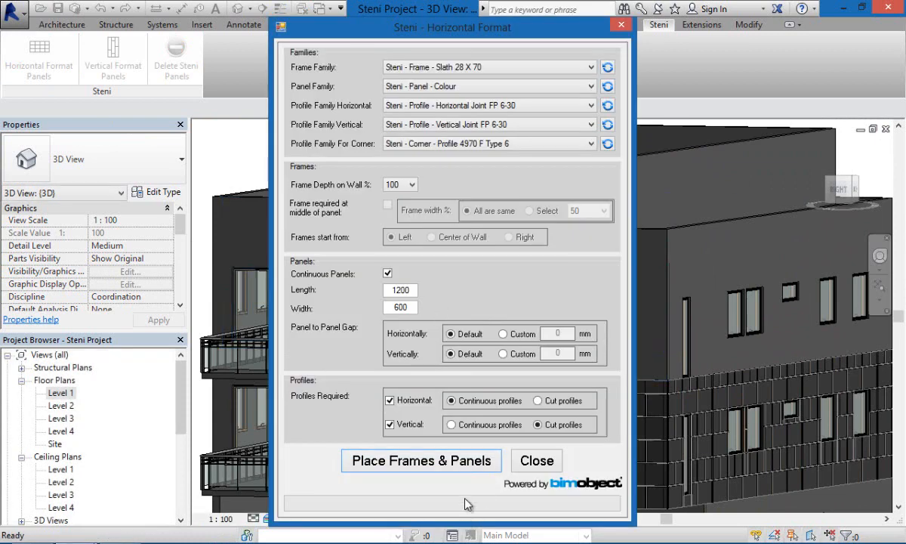
left_click(420, 460)
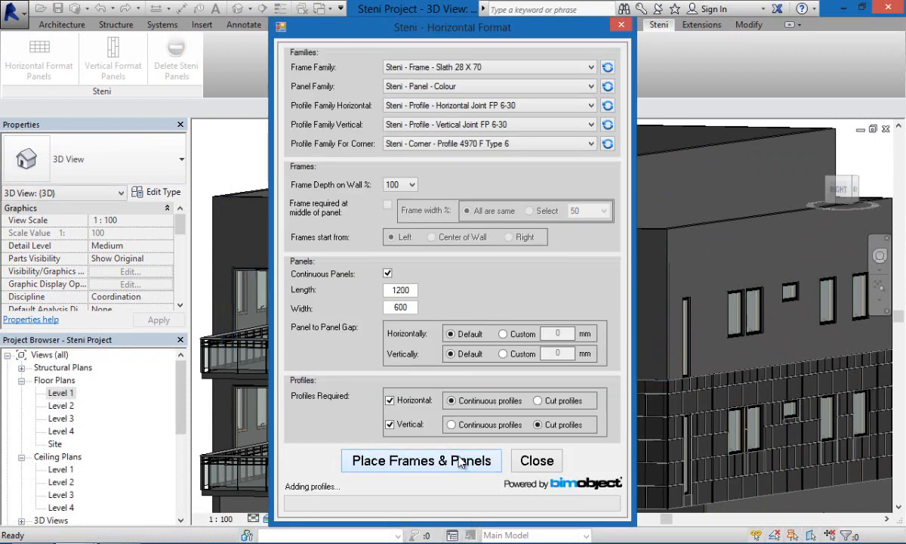
Clad the side wall with horizontal Steni frames and panels as well.
left_click(420, 459)
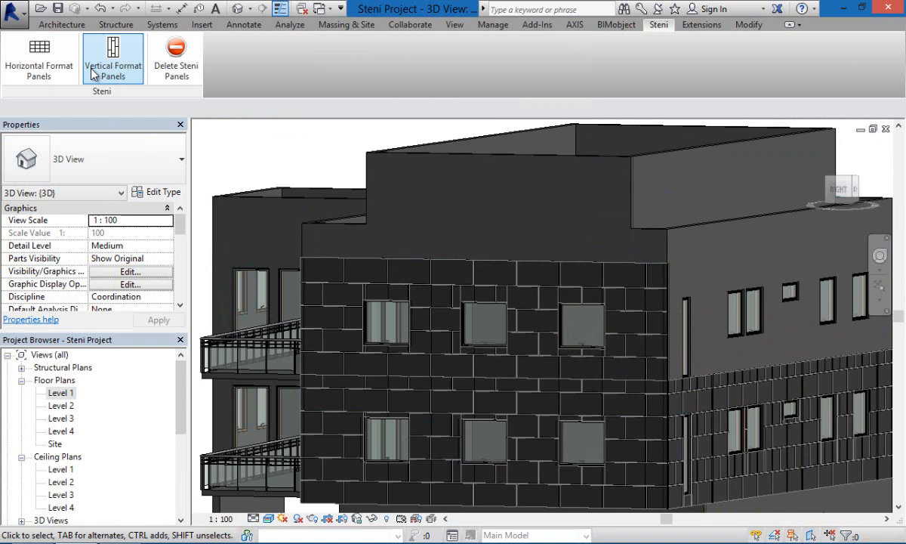
left_click(40, 57)
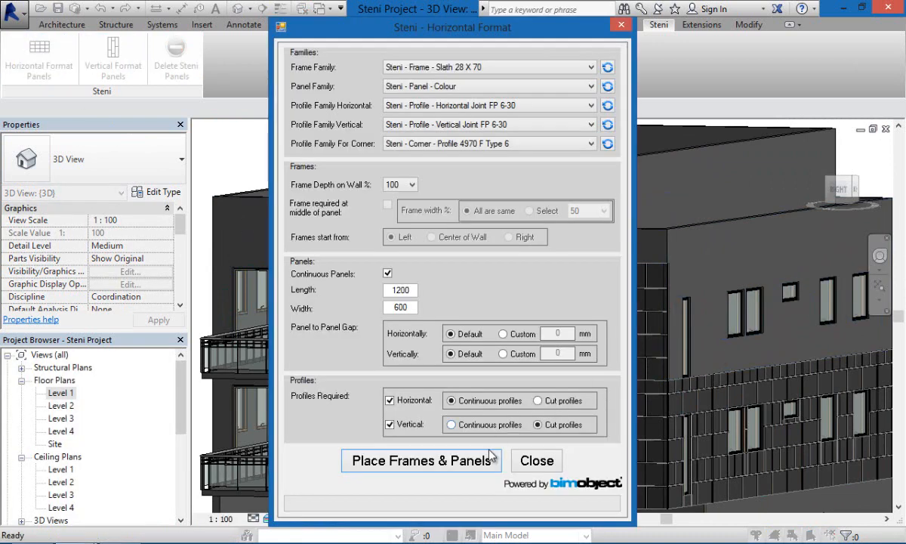
left_click(420, 459)
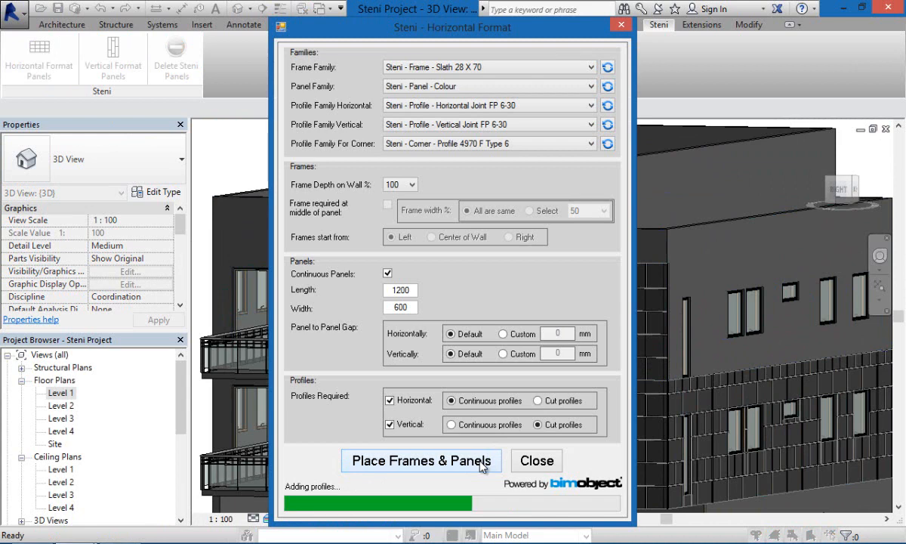
left_click(421, 461)
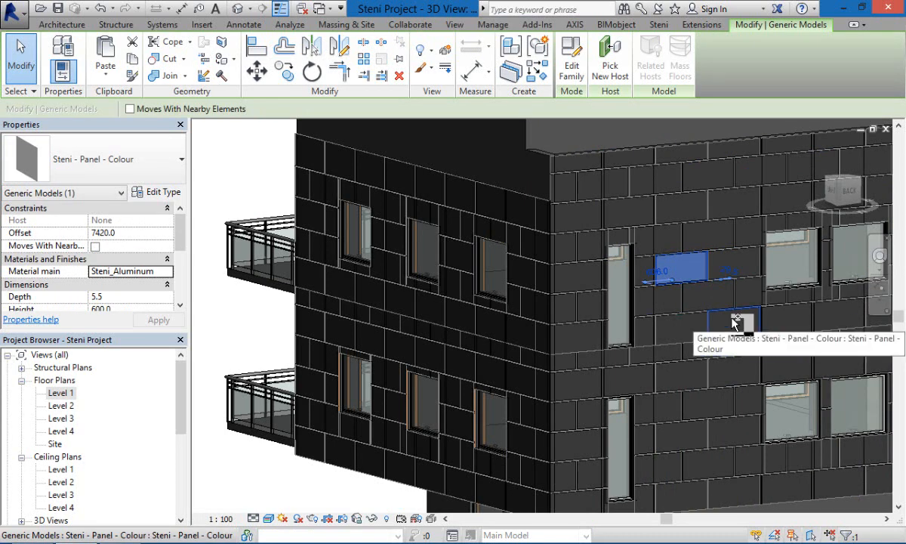
Build a selection of nine facade panels to recolour.
left_click(713, 405)
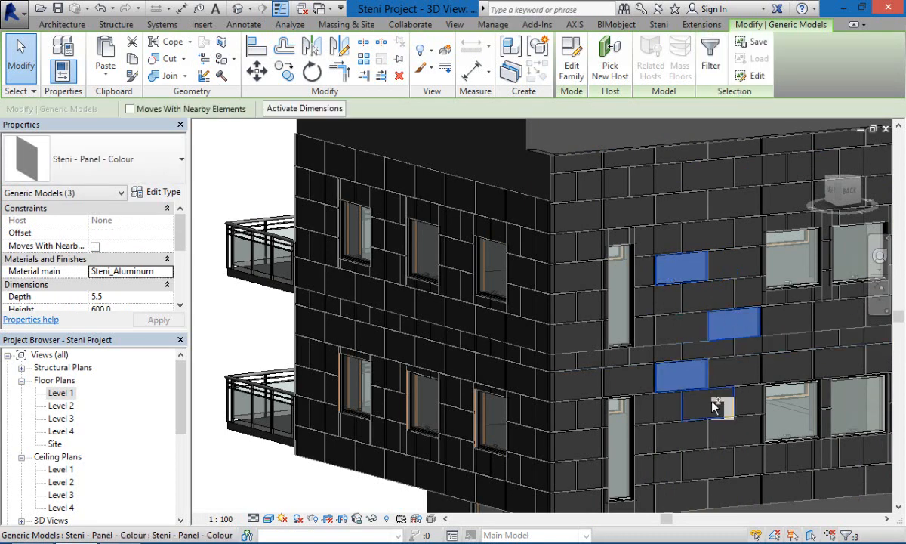
left_click(713, 465)
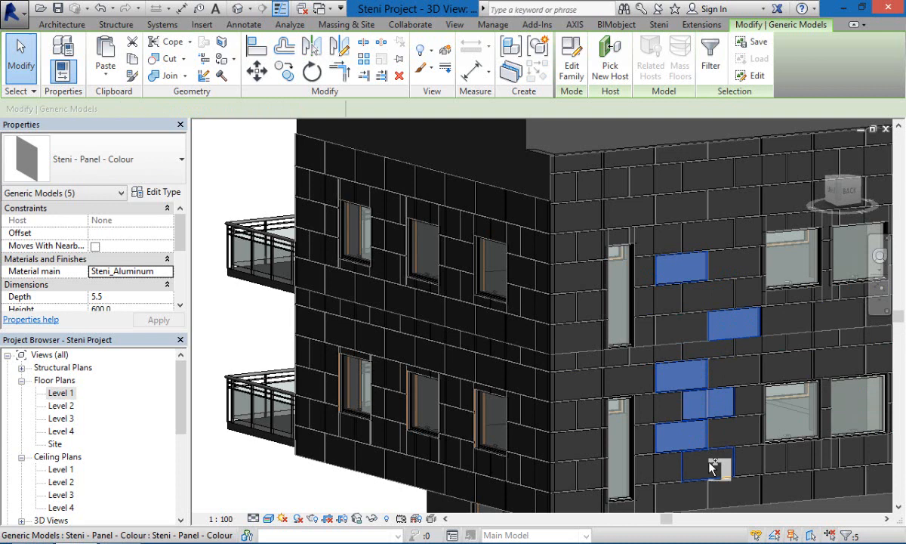
left_click(743, 181)
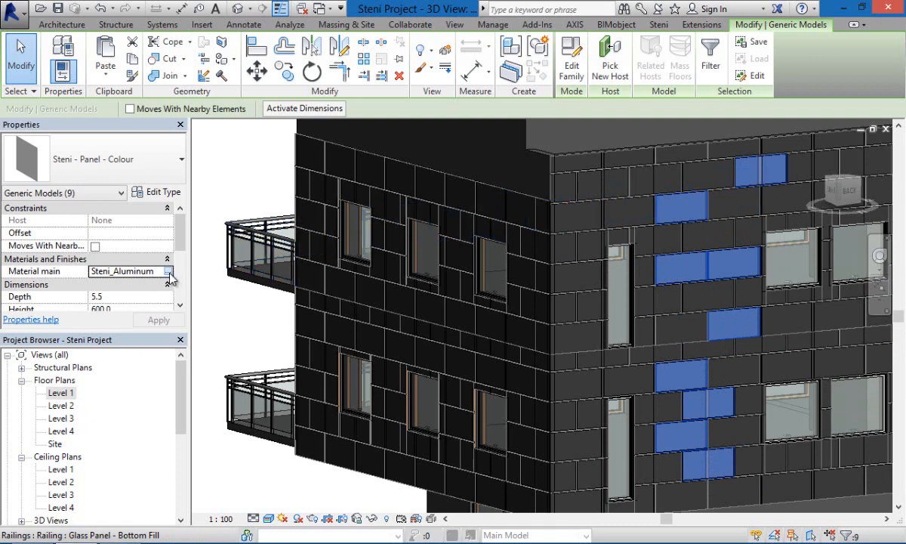
Set their Material main to the green Steni colour SN 5530+ S 1555-G50Y.
left_click(169, 271)
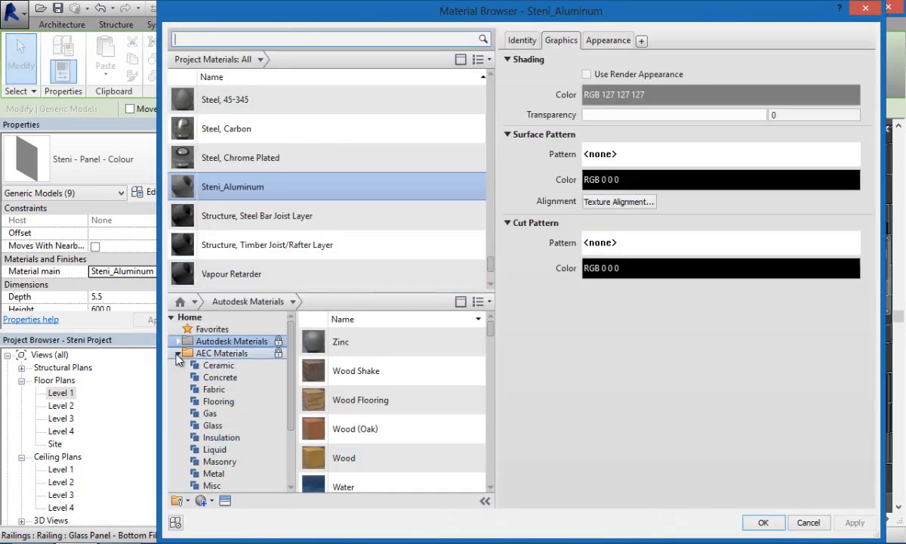
left_click(178, 364)
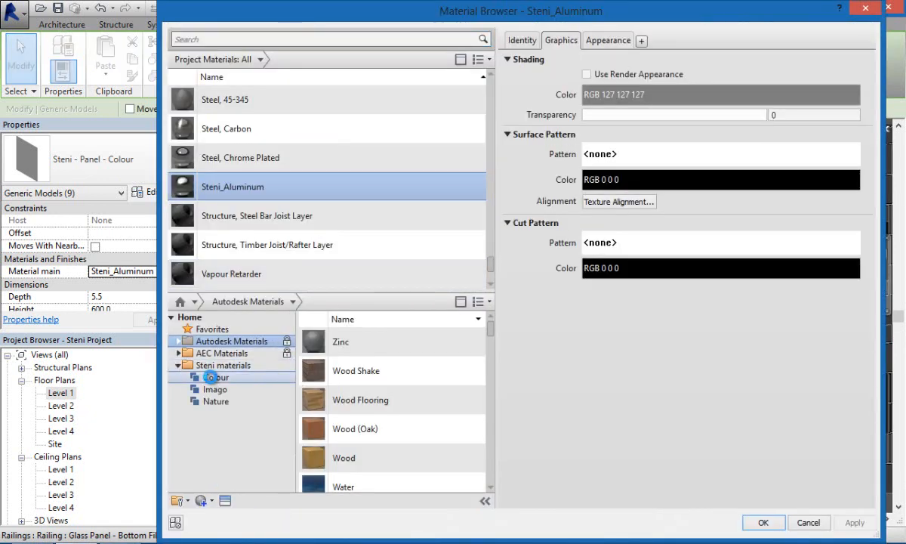
left_click(219, 378)
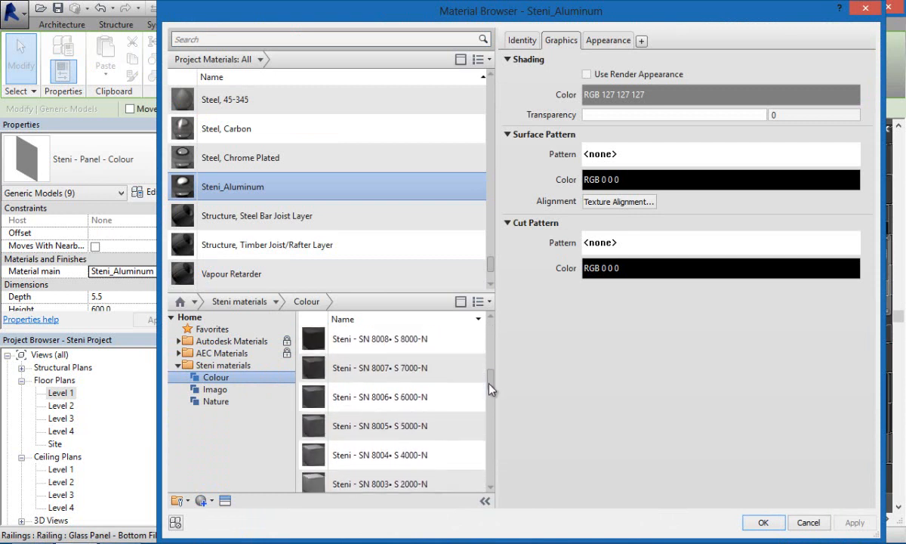
scroll("down", 3)
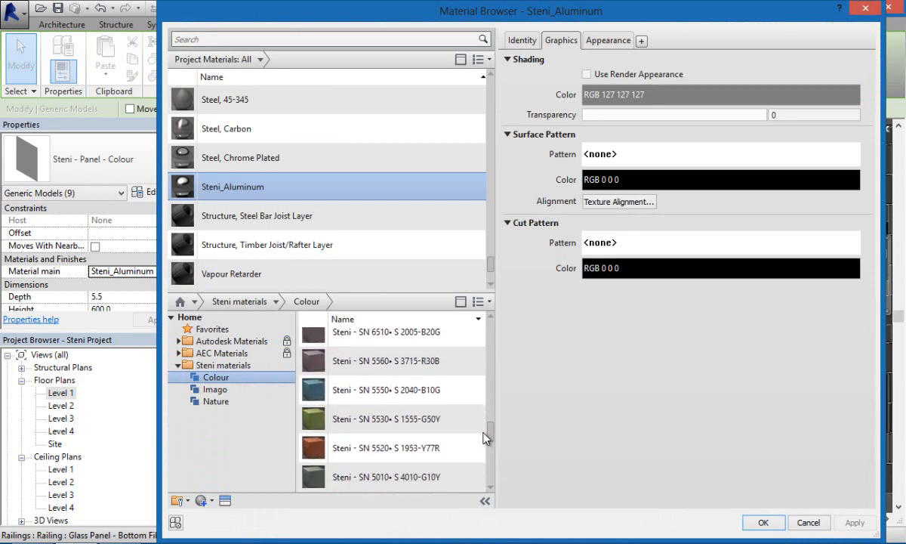
double_click(387, 389)
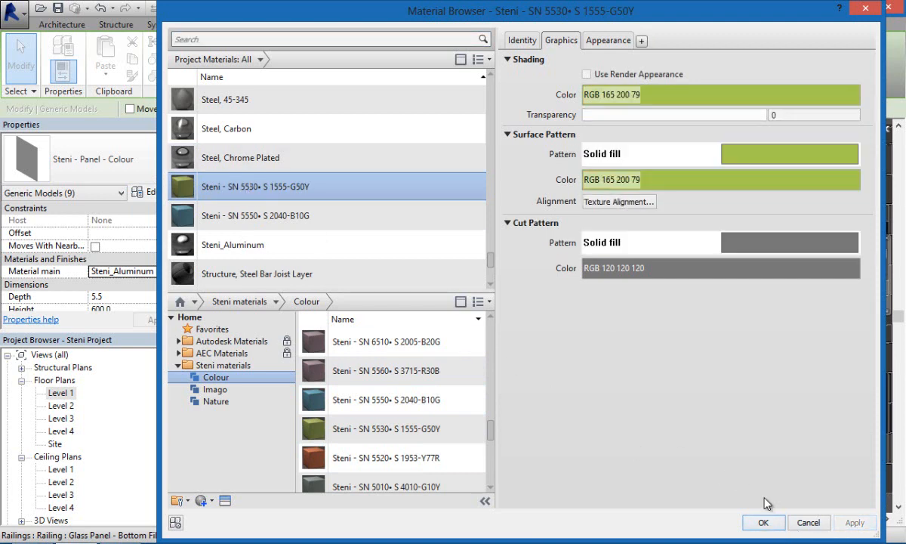
left_click(763, 523)
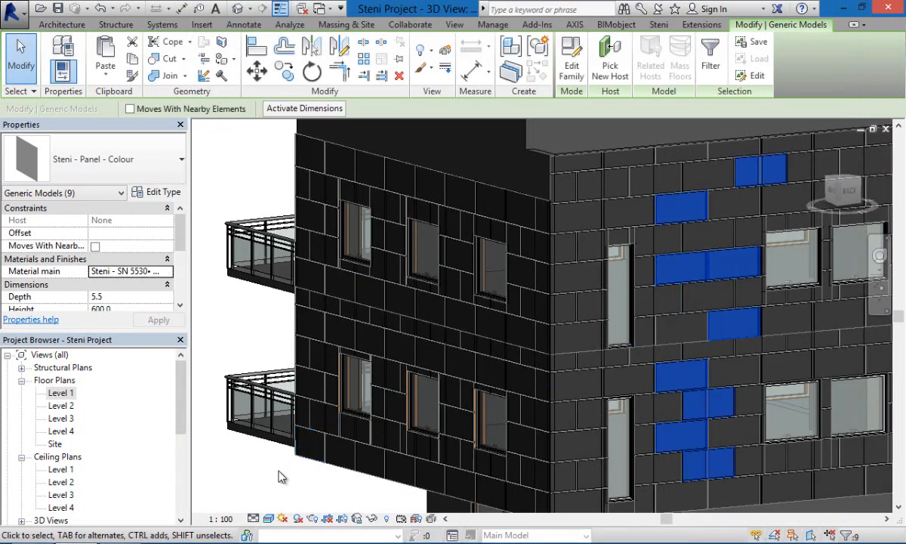
Deselect the green panels and select a second group of panels to recolour light blue.
left_click(658, 24)
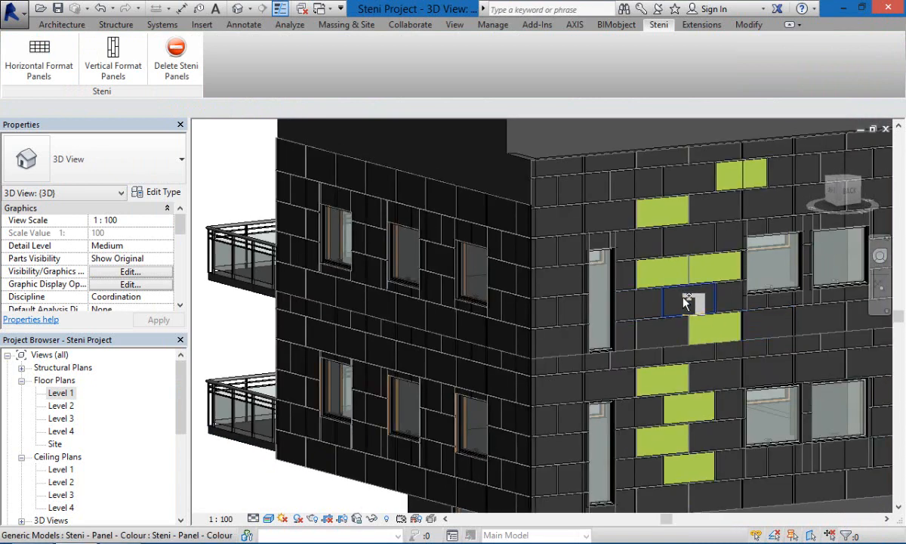
left_click(725, 210)
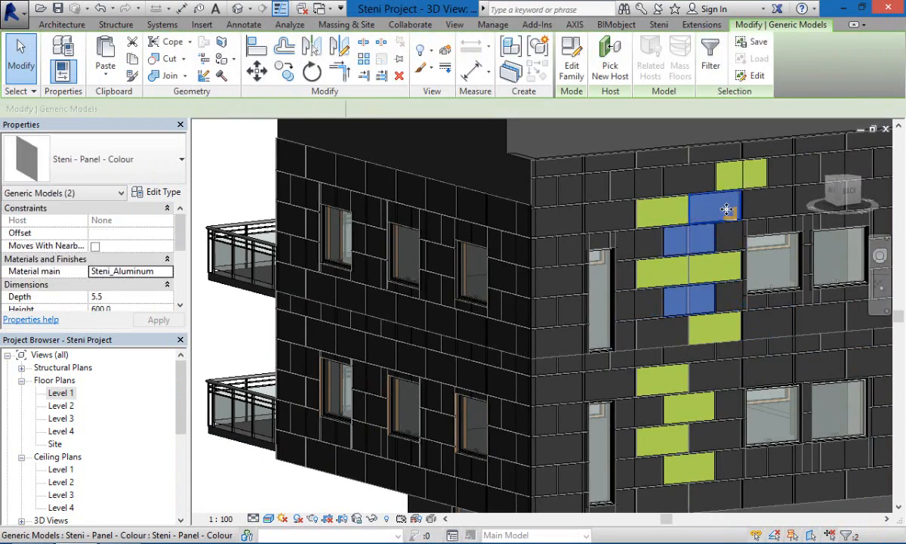
left_click(677, 356)
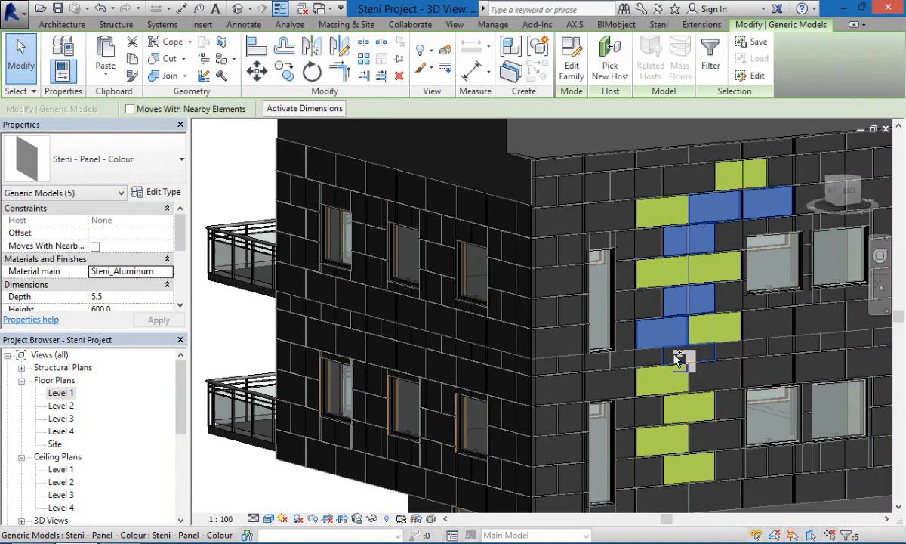
left_click(732, 445)
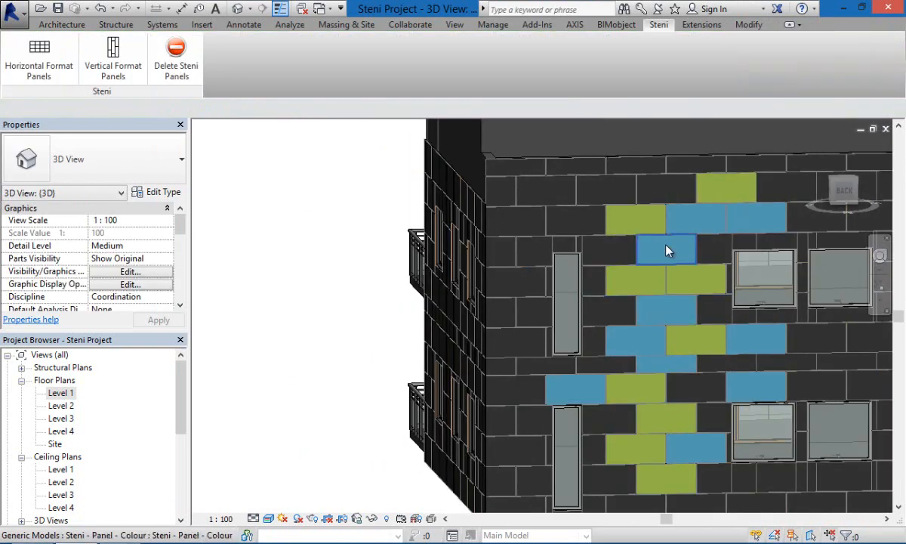
left_click(668, 249)
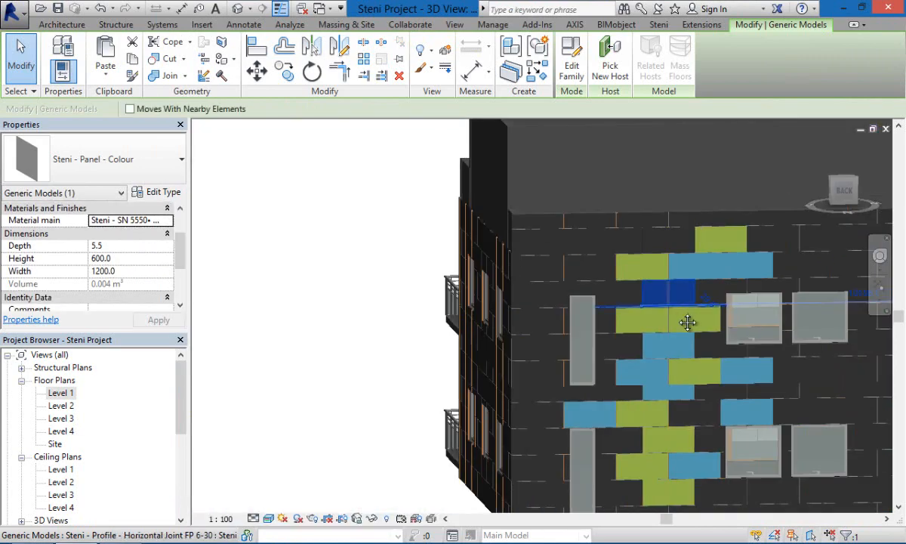
left_click_drag(687, 320, 743, 313)
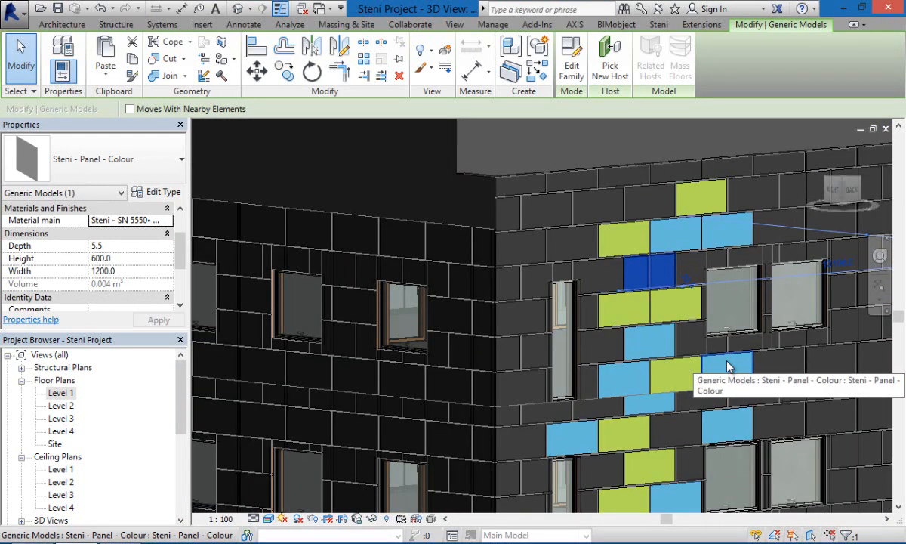
scroll("down", 3)
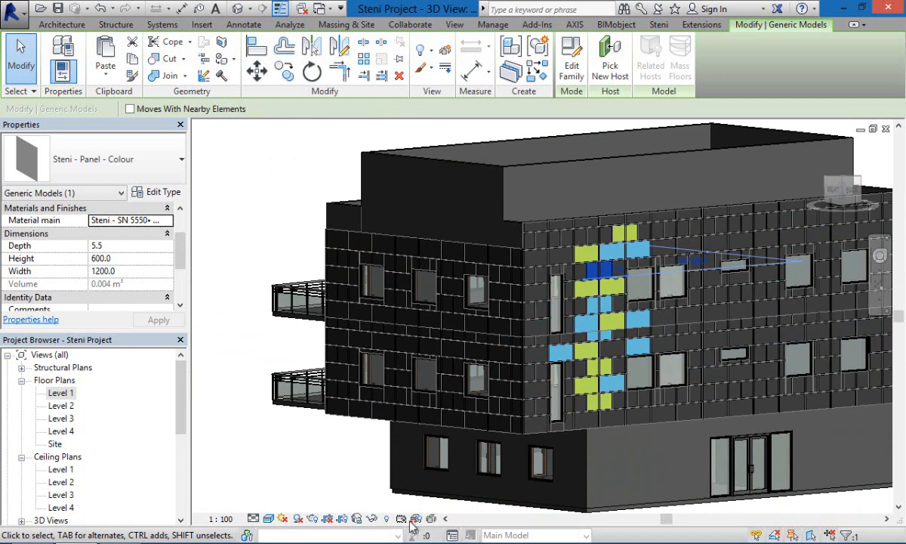
mouse_move(344, 501)
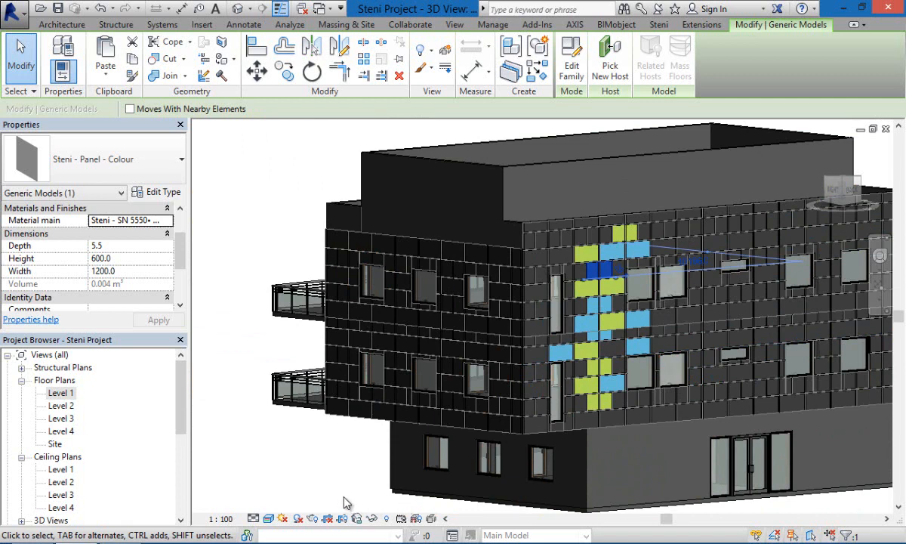